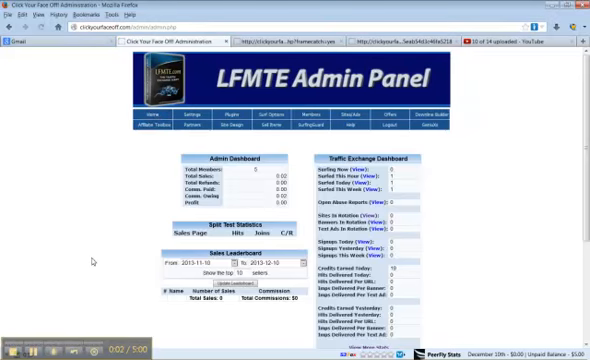
Scroll the Sell Items sales packages list to the 5000 Credits row
scroll(down, 3)
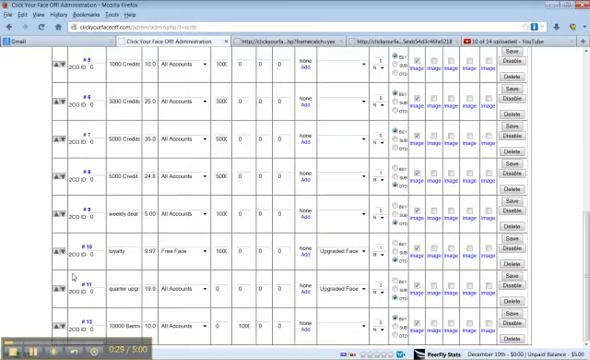
scroll(up, 3)
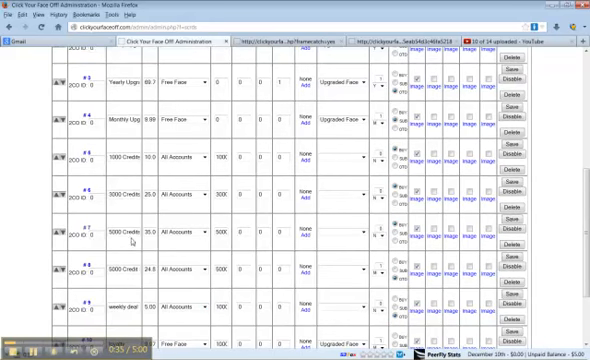
scroll(up, 3)
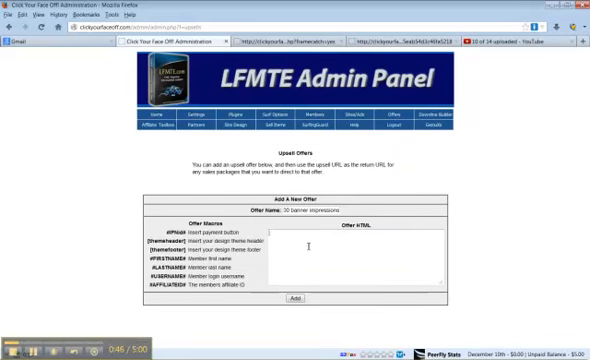
Enter '<center><p> Get 10,000 banner impressions for only $10</p>' as the offer HTML
text(<center><p> Get 10,000 banner impressions for only $10</p>)
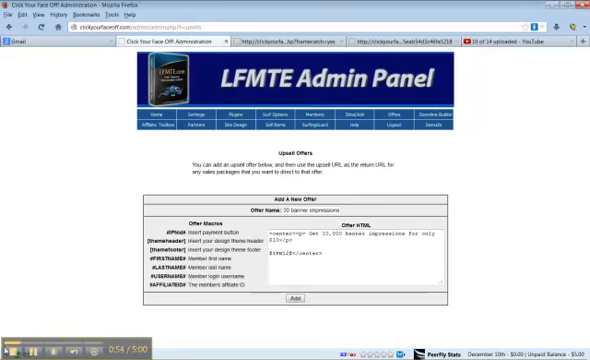
click(12, 352)
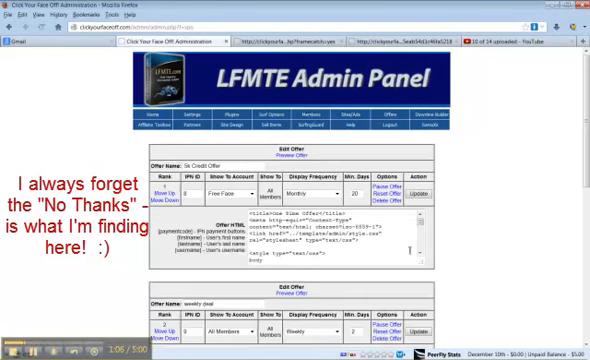
Scroll the 5k Credit Offer HTML down to its No Thanks link code
scroll(down, 3)
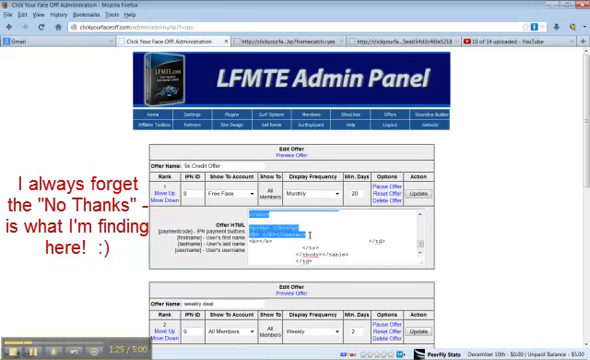
mouse_move(367, 135)
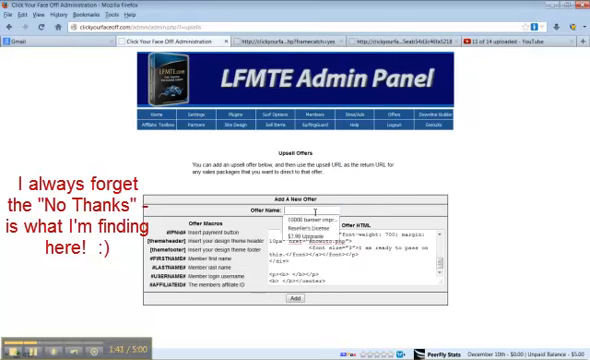
Name the upsell offer '30 banner impressions' and add it
text(30 banner impressions)
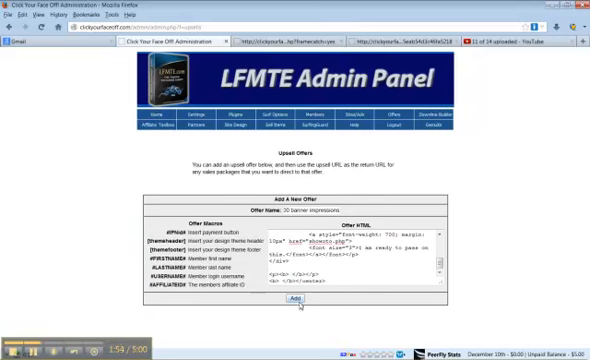
click(293, 302)
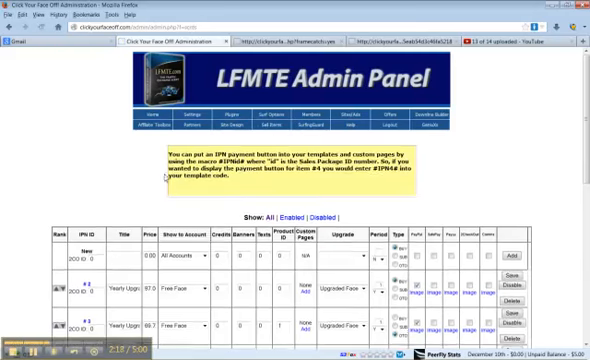
Scroll through the sales packages table to find the 5000 Credits package
scroll(down, 3)
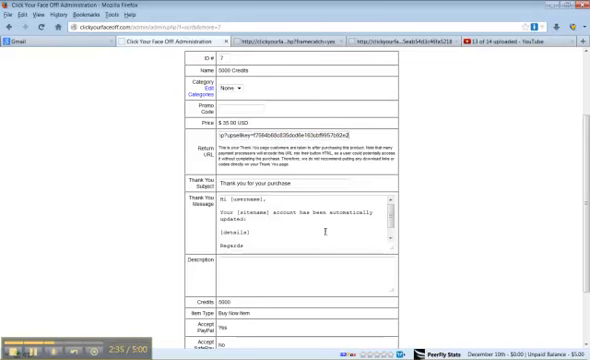
Scroll the 5000 Credits package form past the showupsell.php return URL to payment settings
scroll(down, 3)
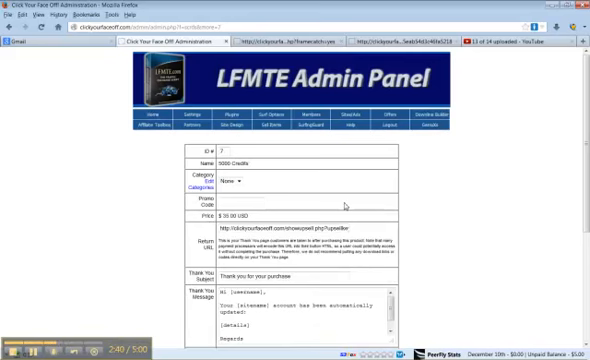
mouse_move(345, 205)
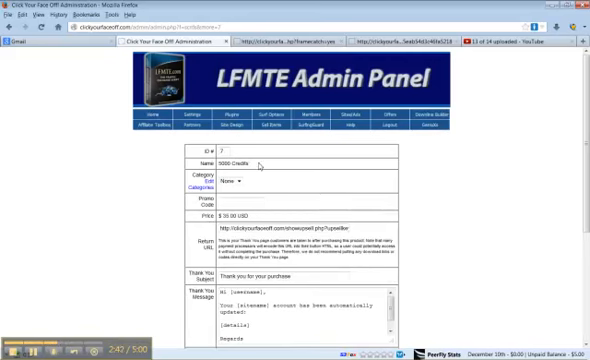
mouse_move(285, 184)
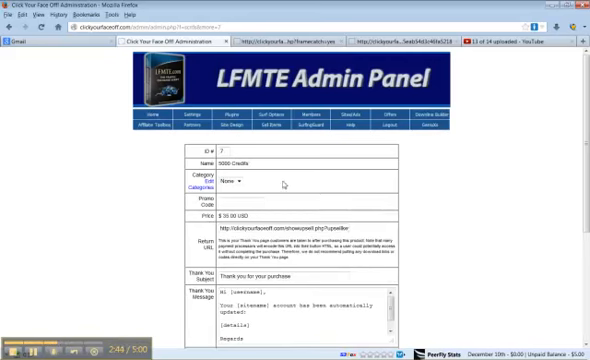
scroll(down, 3)
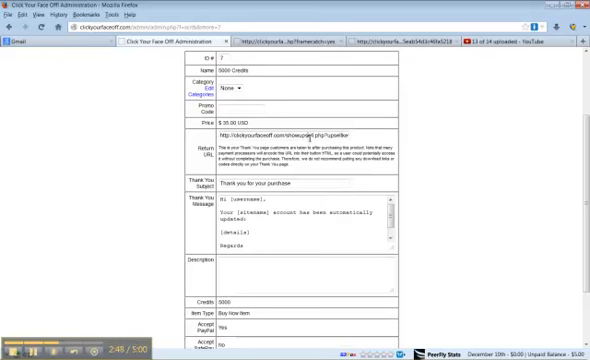
mouse_move(360, 165)
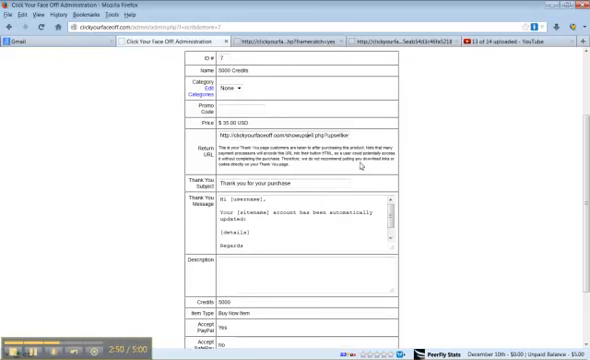
mouse_move(440, 237)
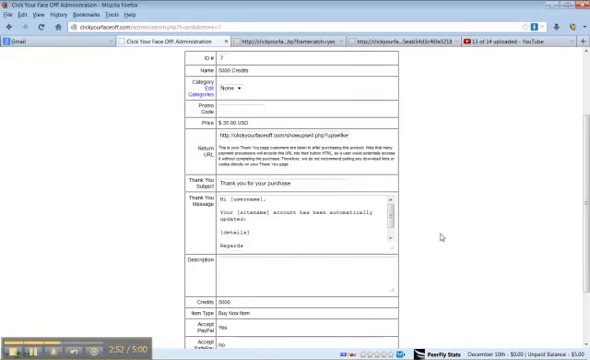
scroll(down, 3)
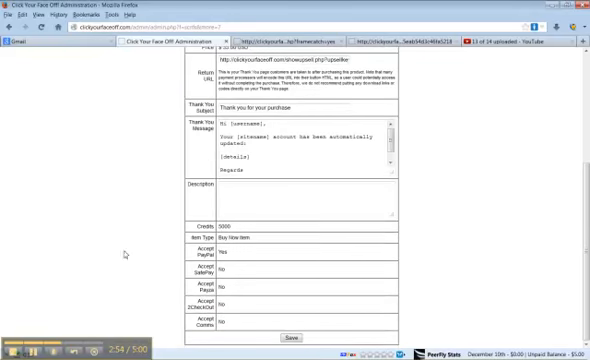